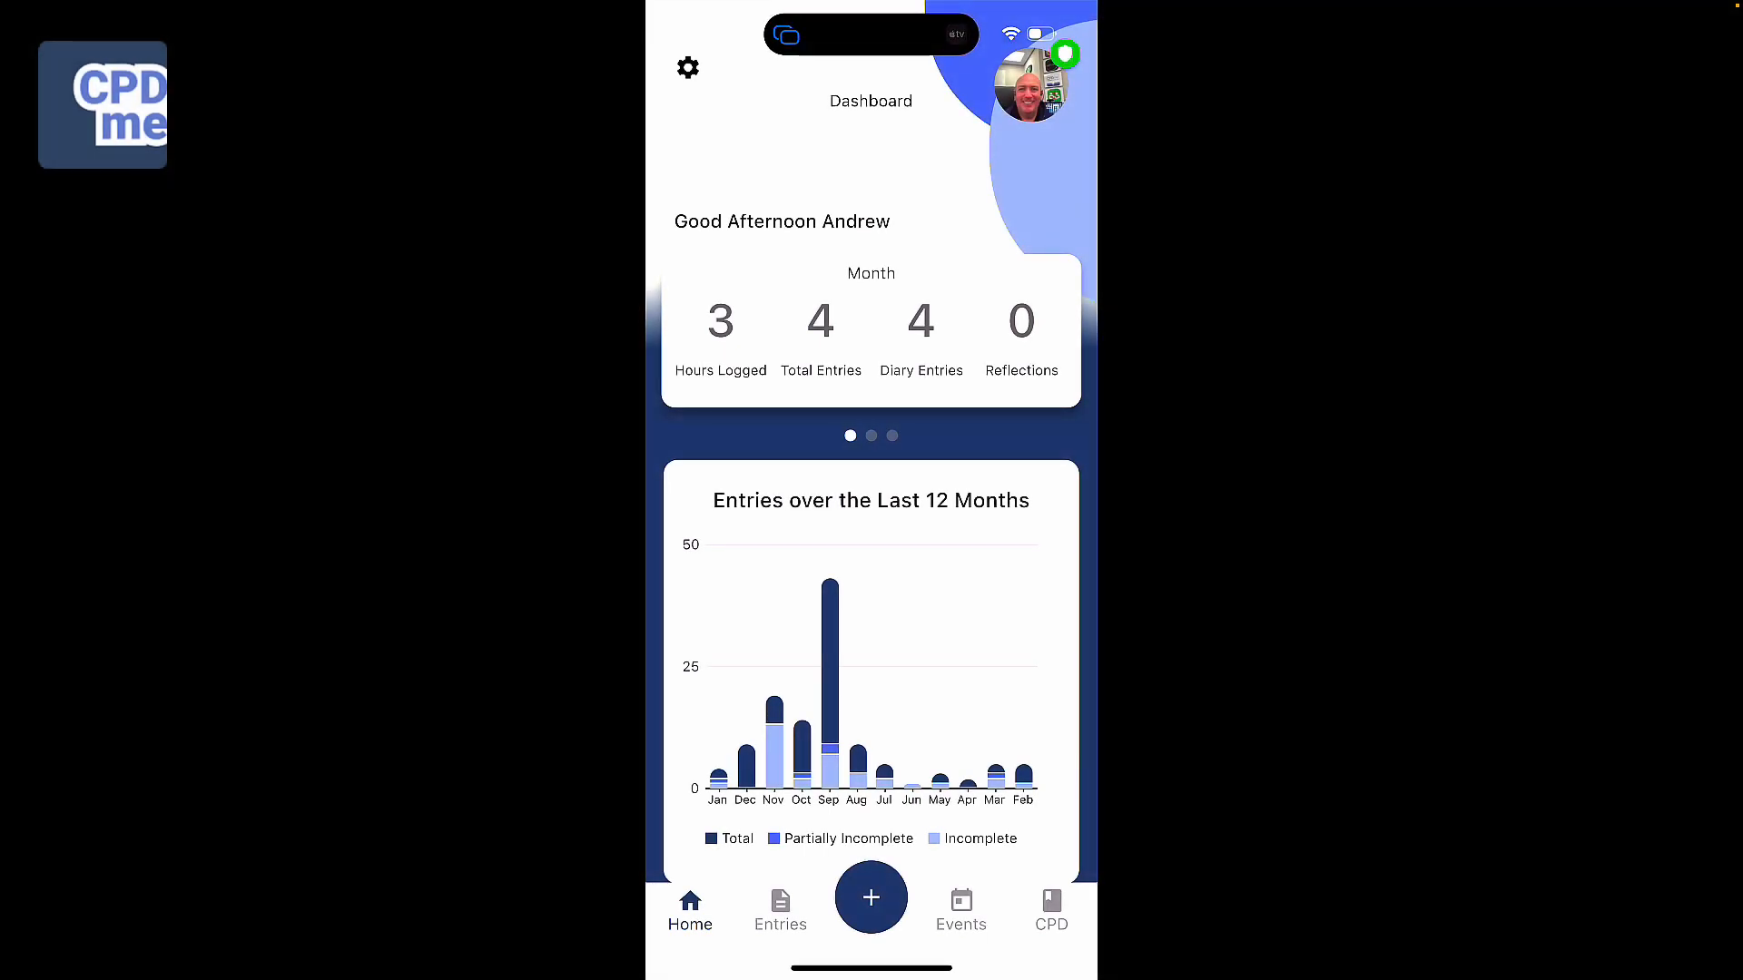
# - Go from the dashboard to the Entries list of logged CPD diary entries
pyautogui.click(778, 910)
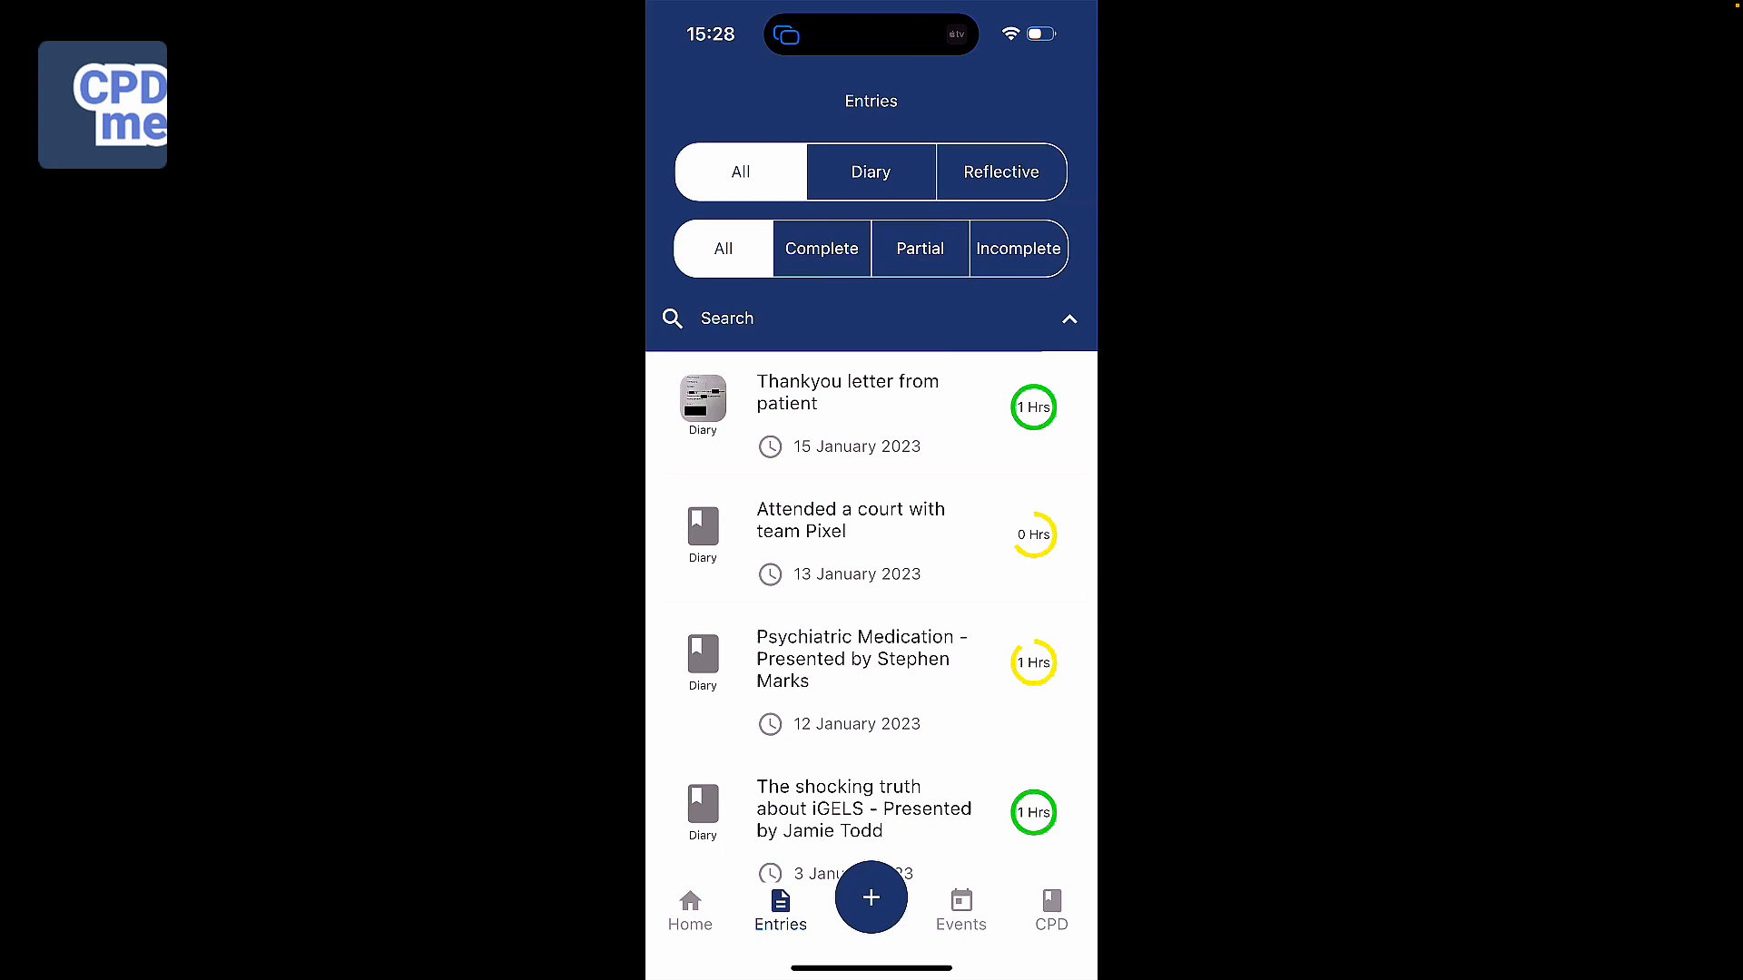
# - Show only Complete entries and choose Delete for the 'Thankyou letter from patient' entry
pyautogui.click(821, 249)
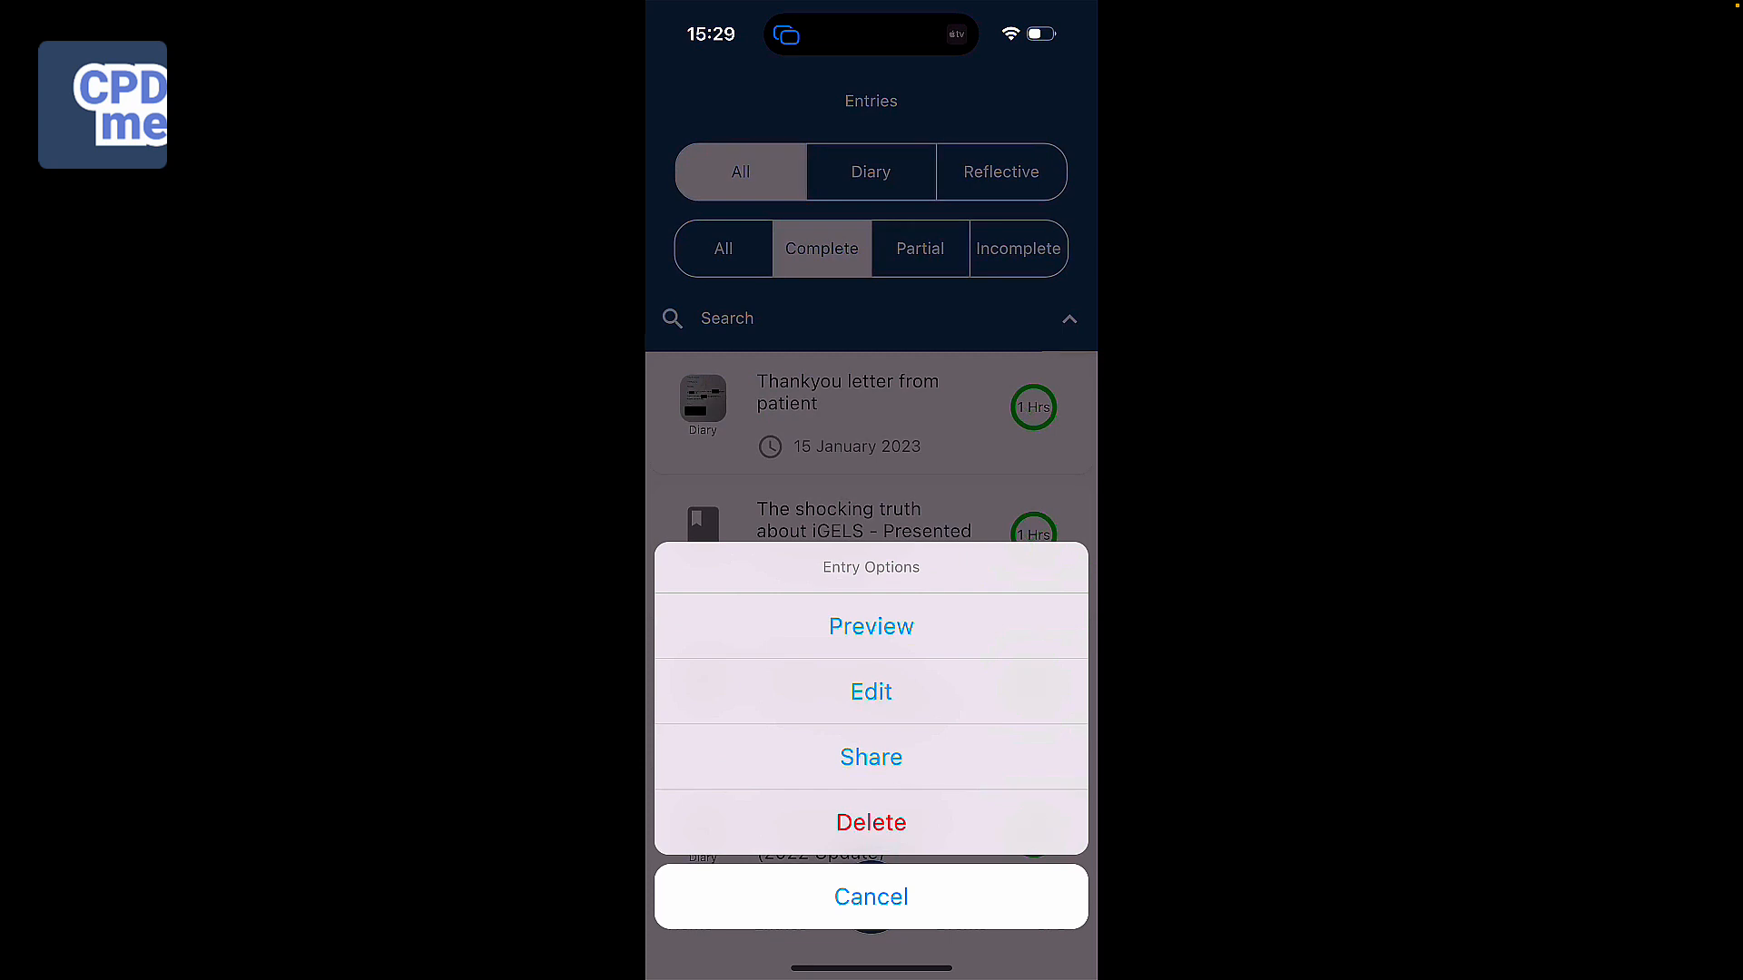
pyautogui.click(870, 822)
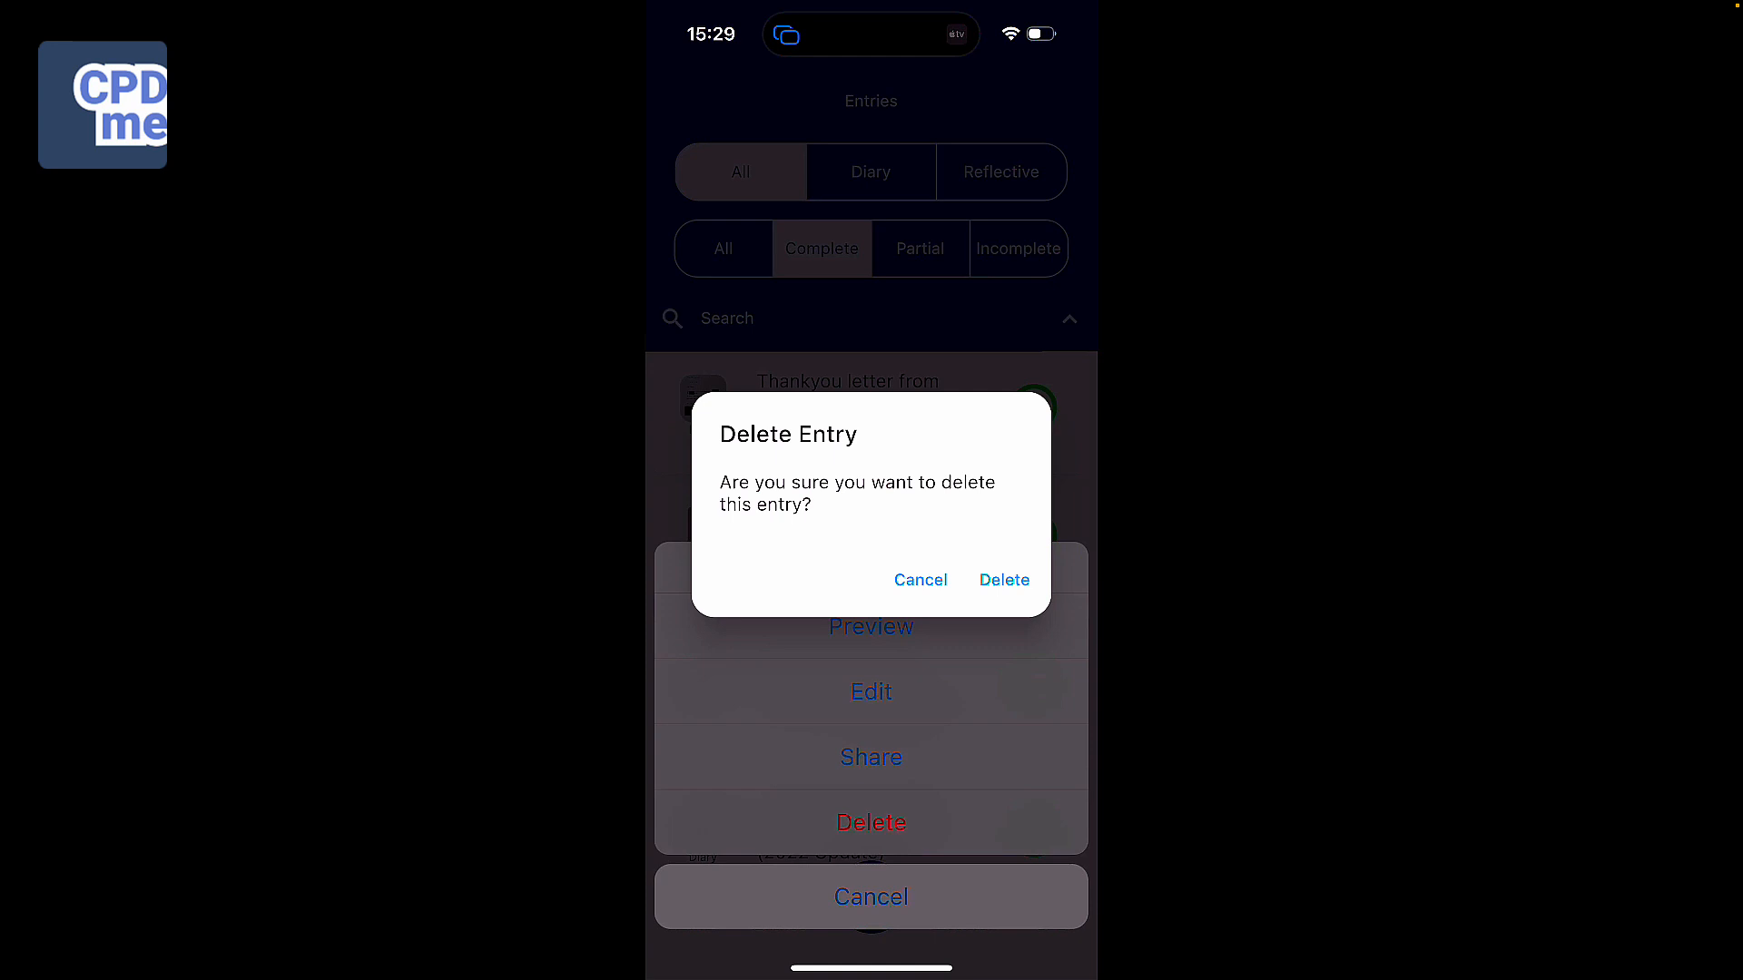
# - Confirm deletion so 'Thankyou letter from patient' disappears from the complete entries
pyautogui.click(920, 580)
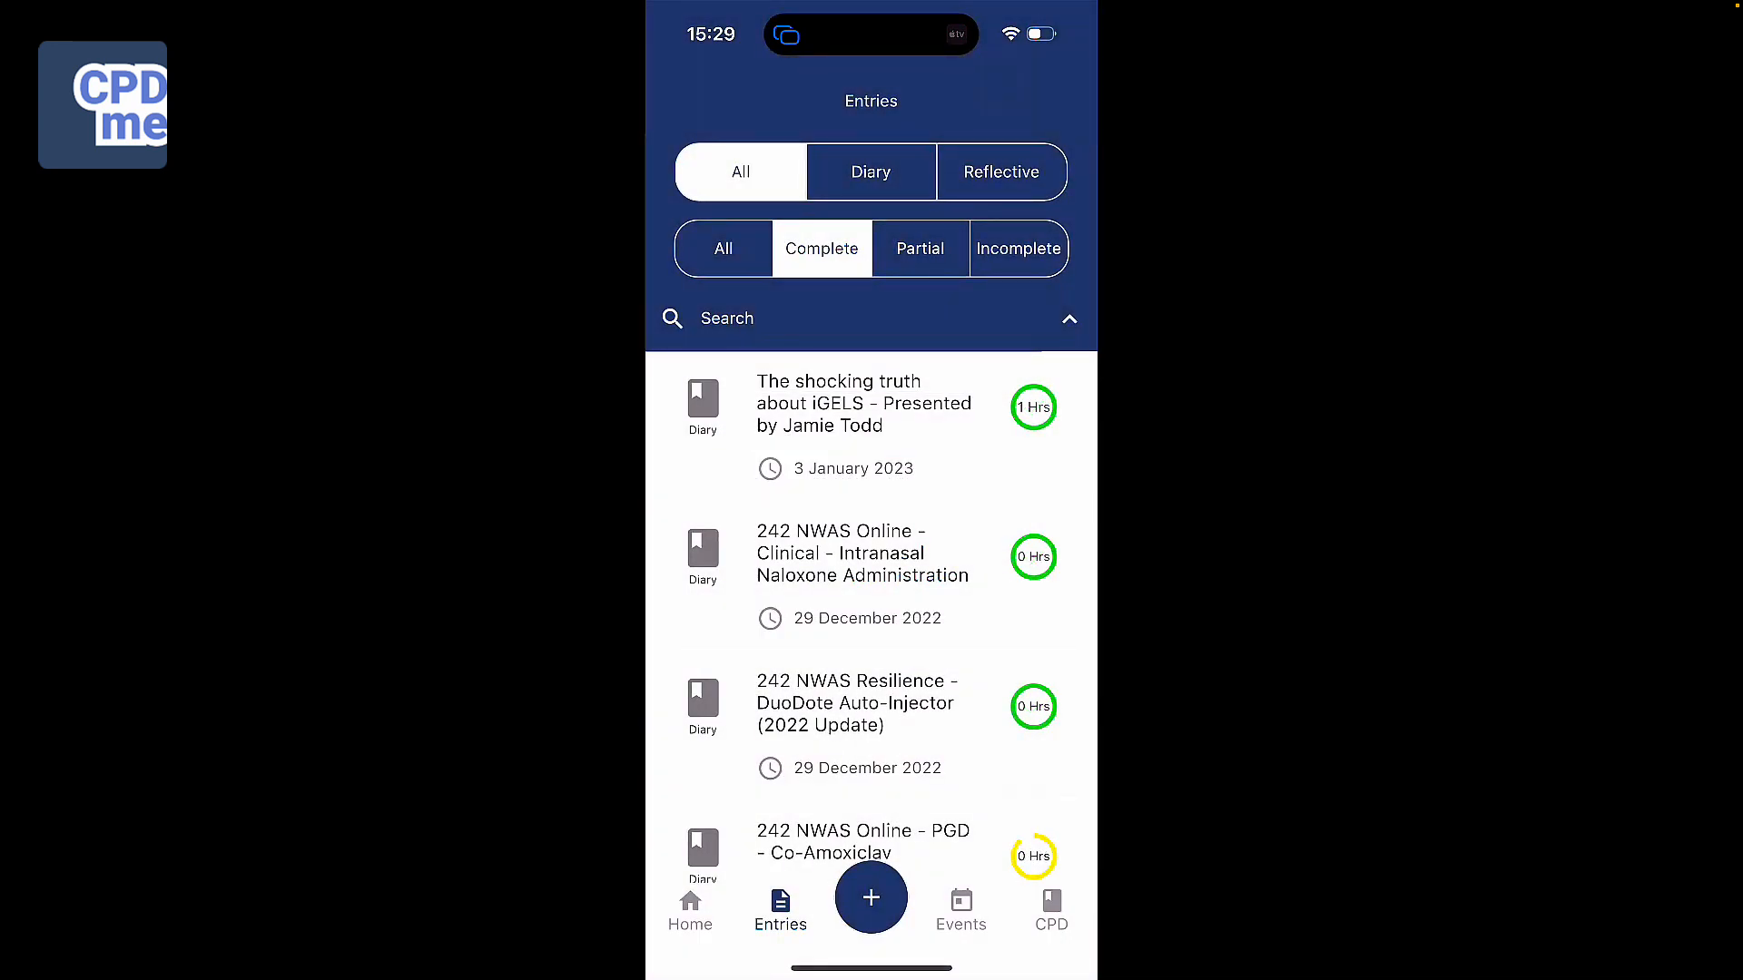